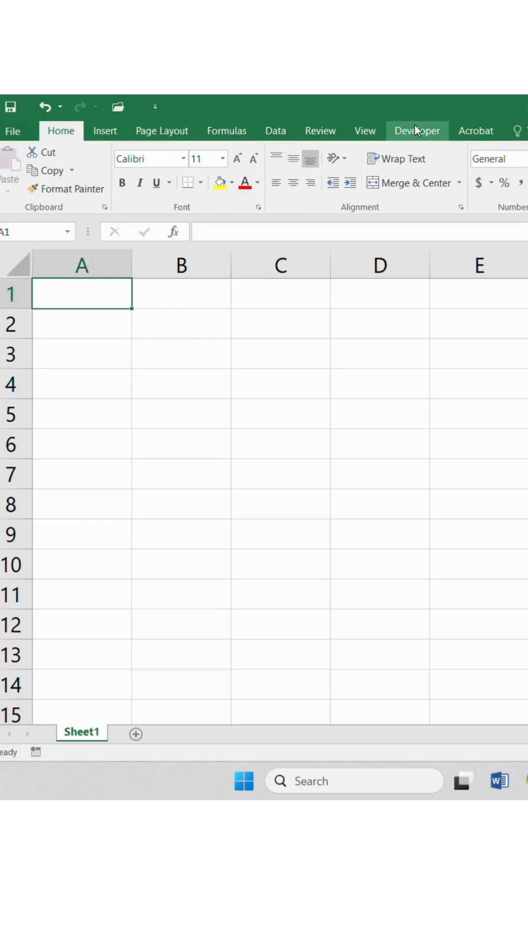
Switch to the Developer ribbon so the macro recording tools are available.
click(417, 130)
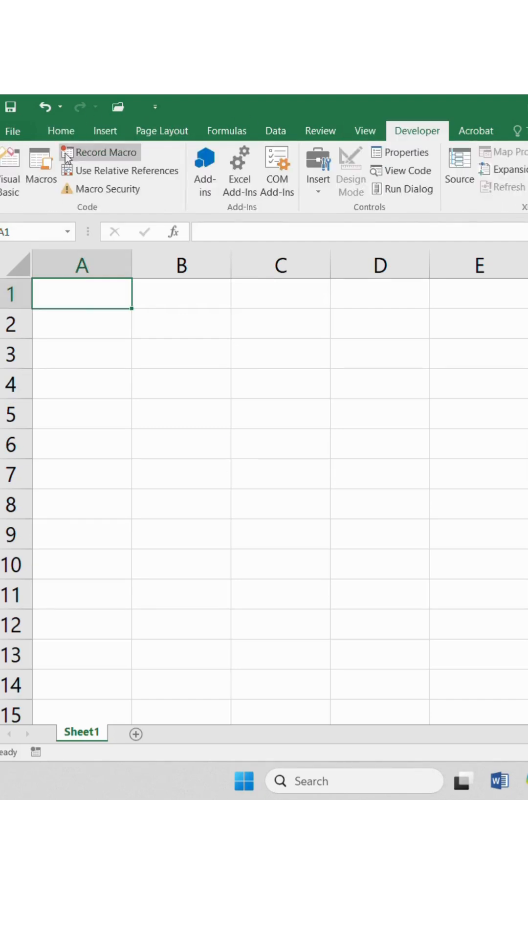
Start Macro1 with shortcut Ctrl+Shift+A and description 'using thus shortcut key for recording my daily formatting'.
click(105, 152)
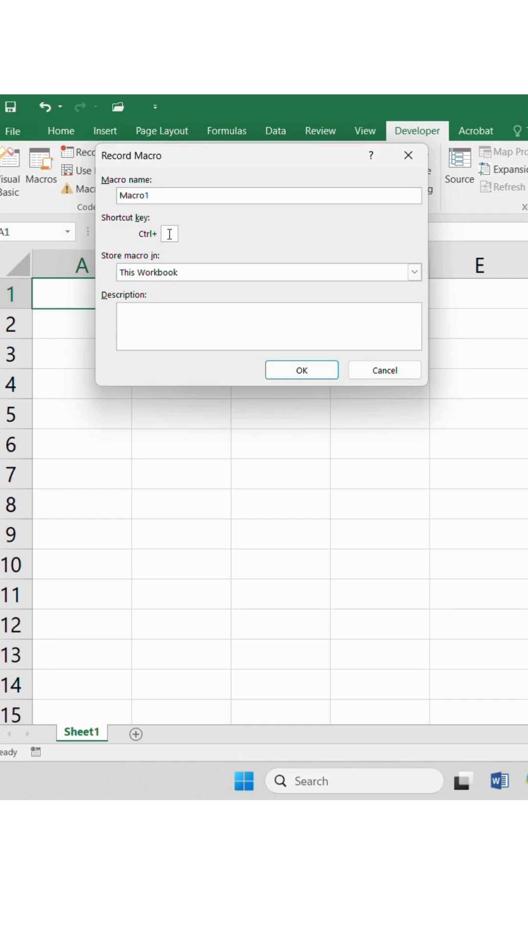
text(A)
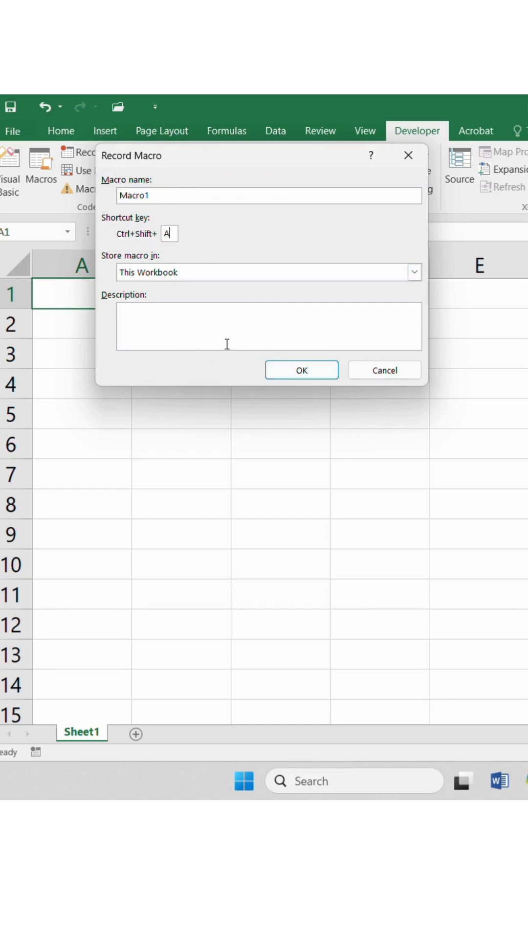
text(using th)
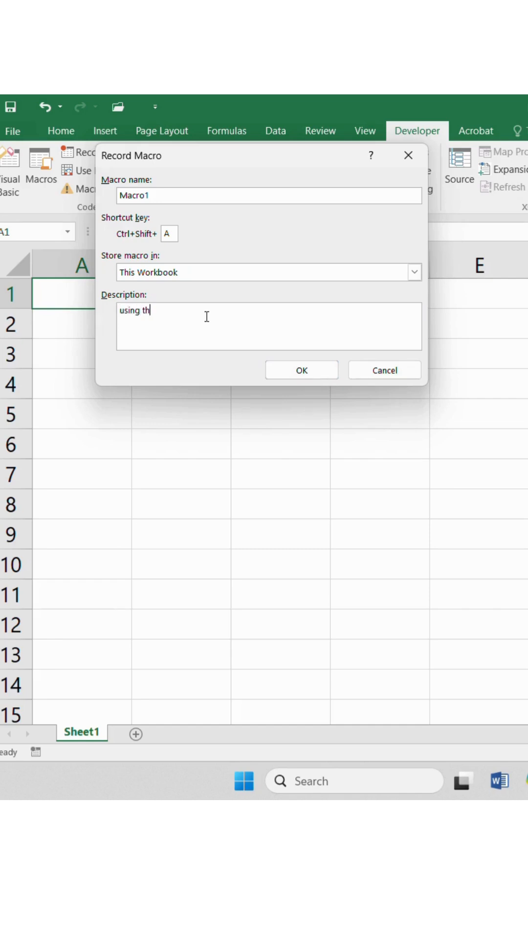
text(us shortc)
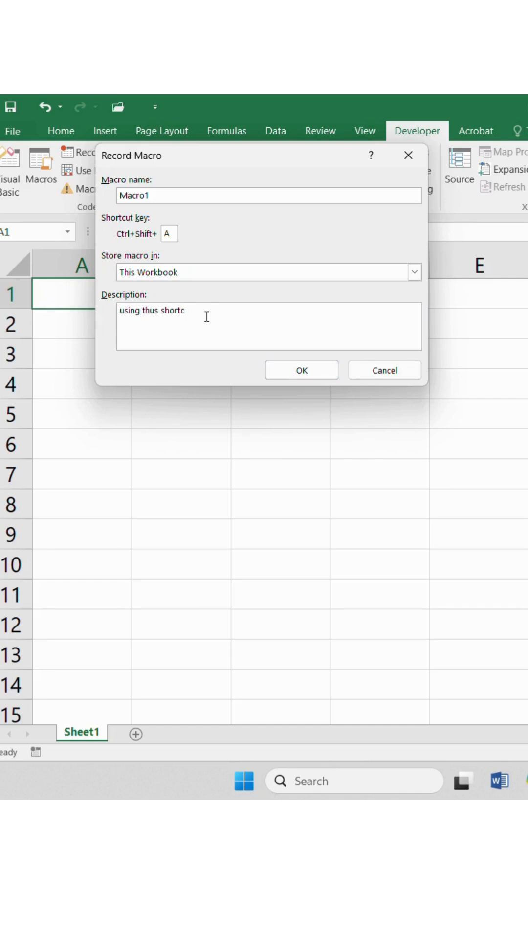
text(ut key for)
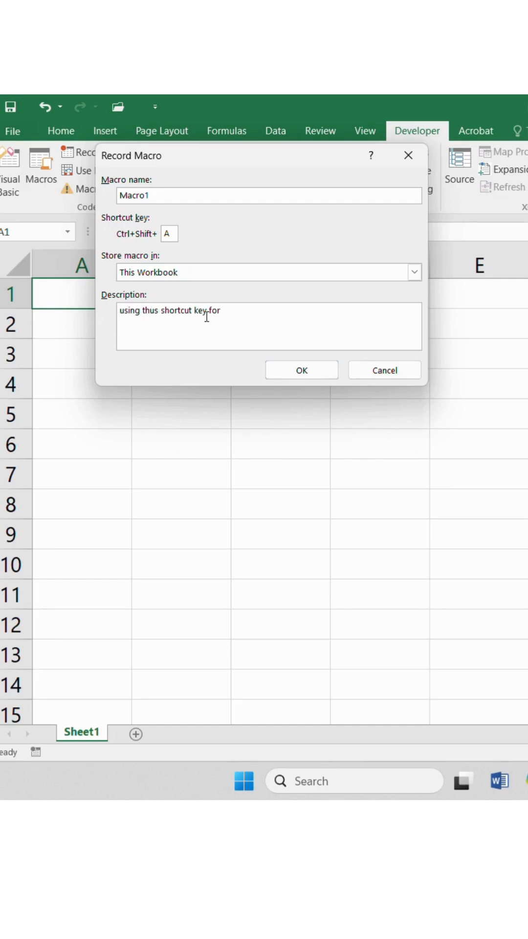
text(recording my)
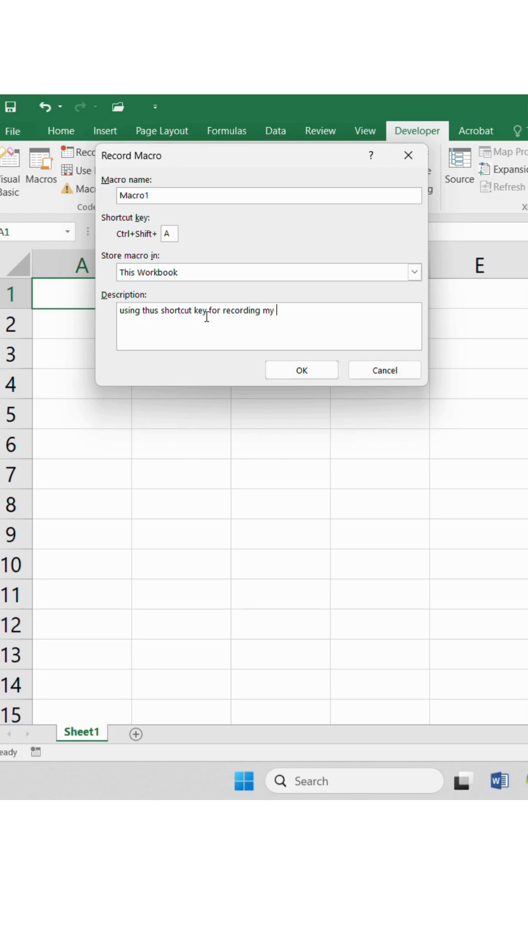
text(daily)
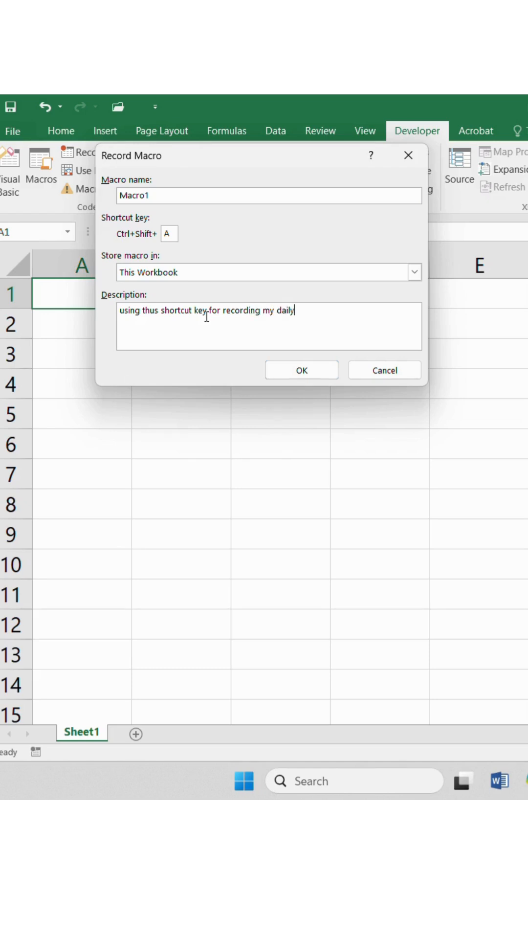
Finish the description, begin recording, and fill row 1 yellow from Home.
text(formatting)
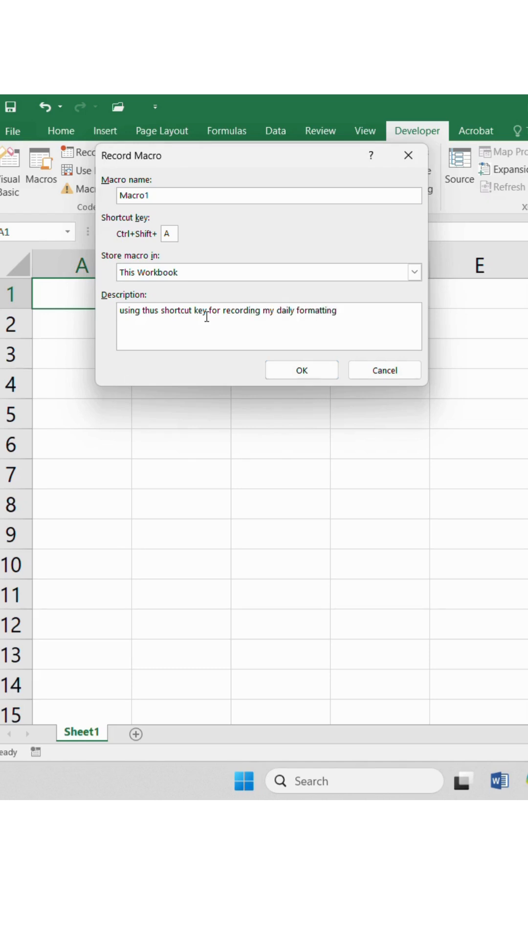
click(302, 370)
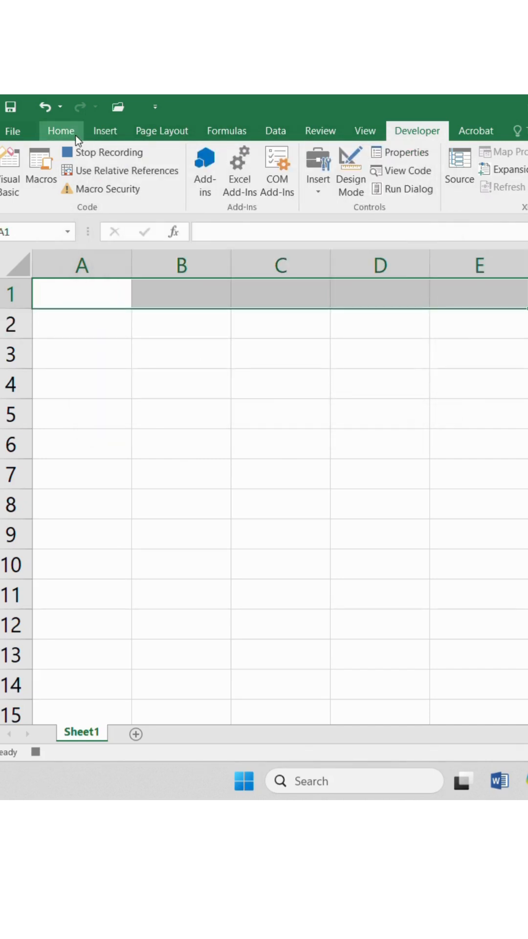
click(60, 130)
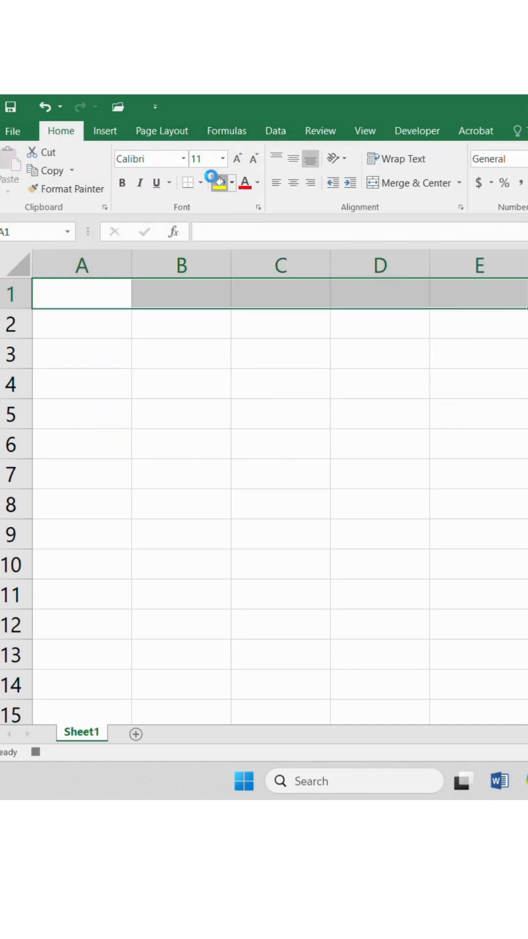
Enter the headers employee, name, department, salary and attendance in A1 through E1.
text(emoloyee)
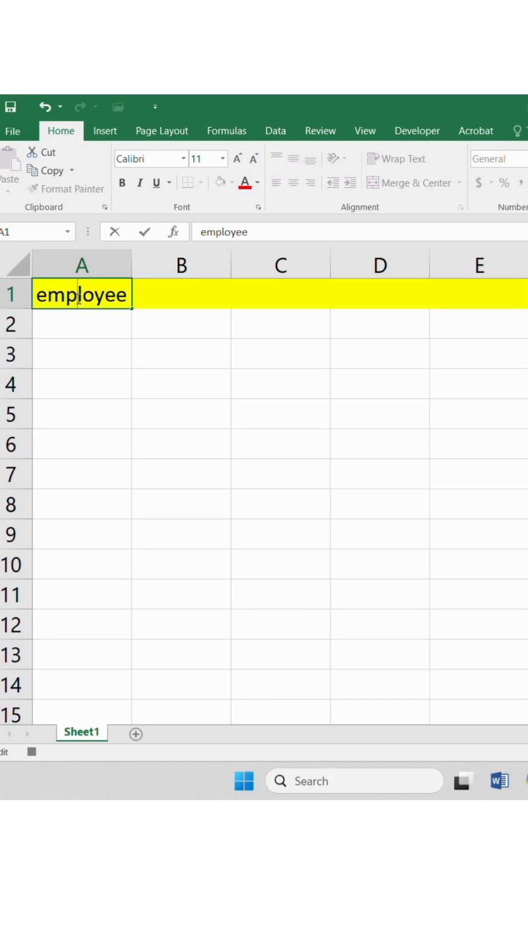
text(name)
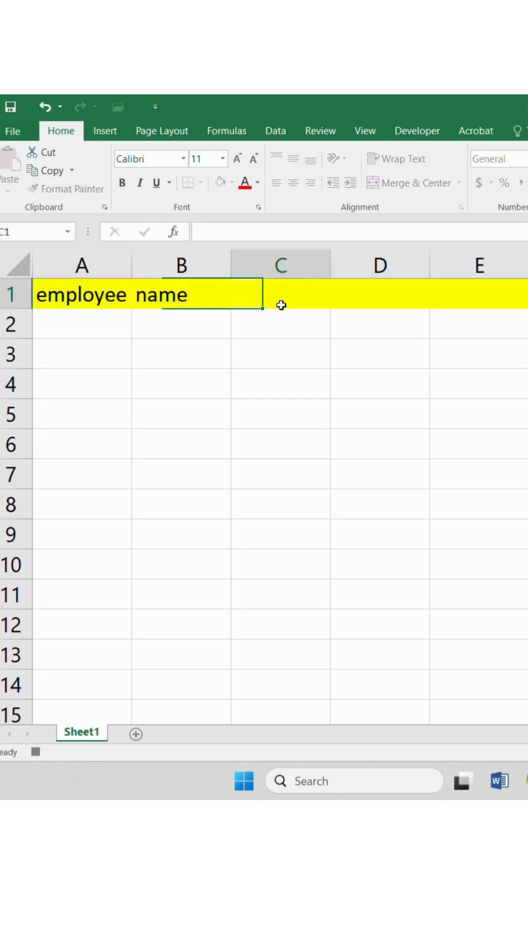
text(departme)
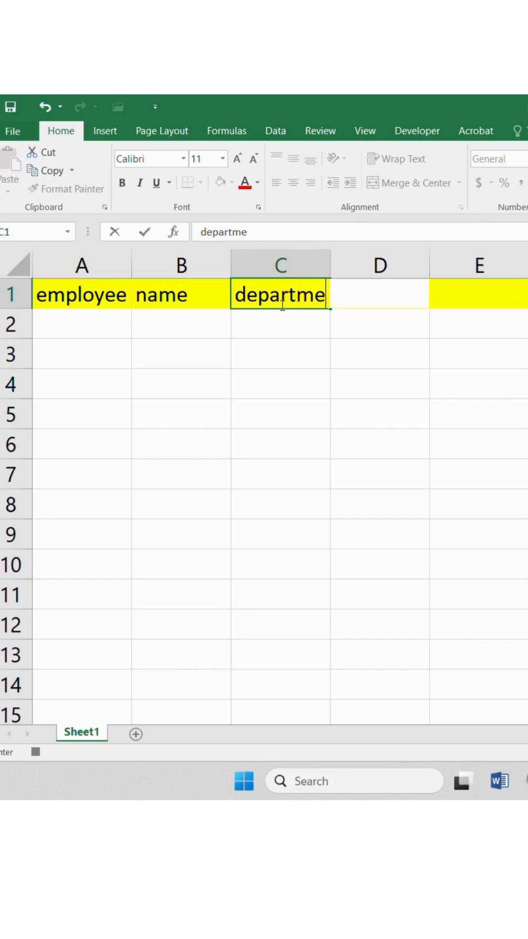
text(salary)
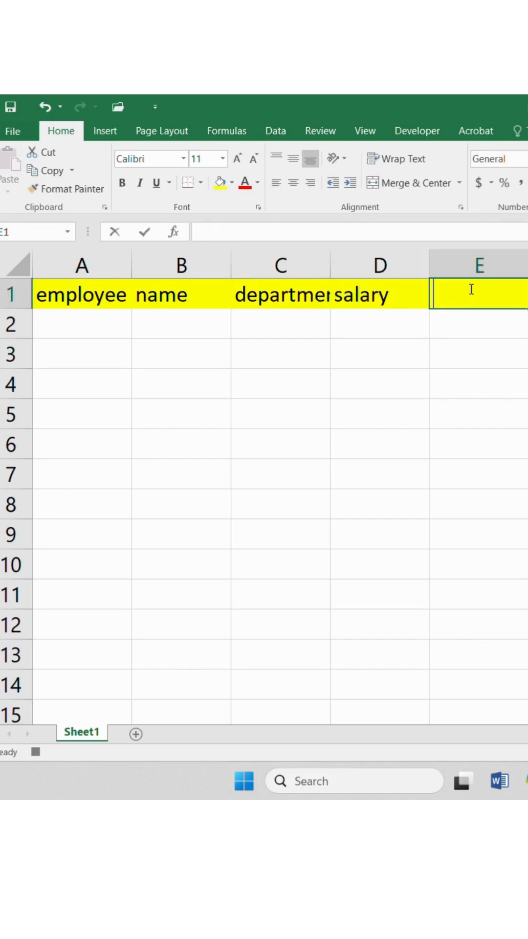
text(a)
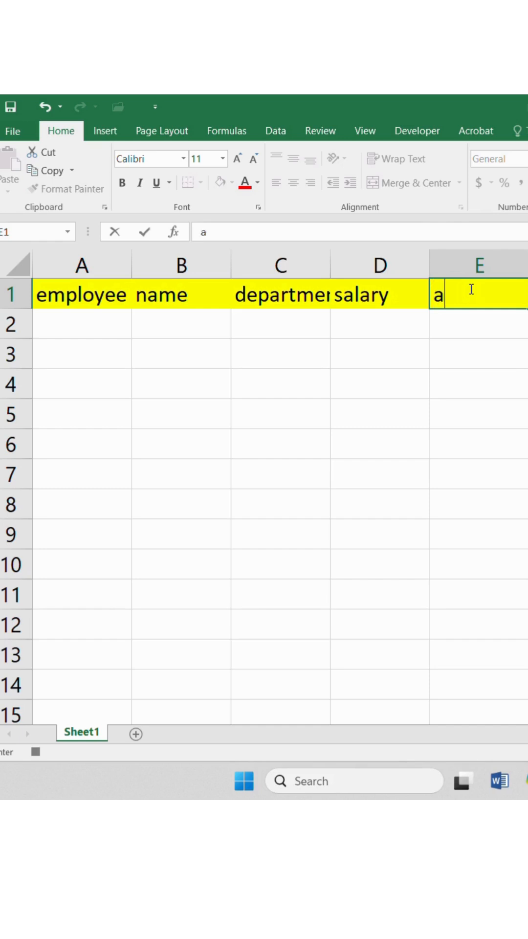
text(ttendanc)
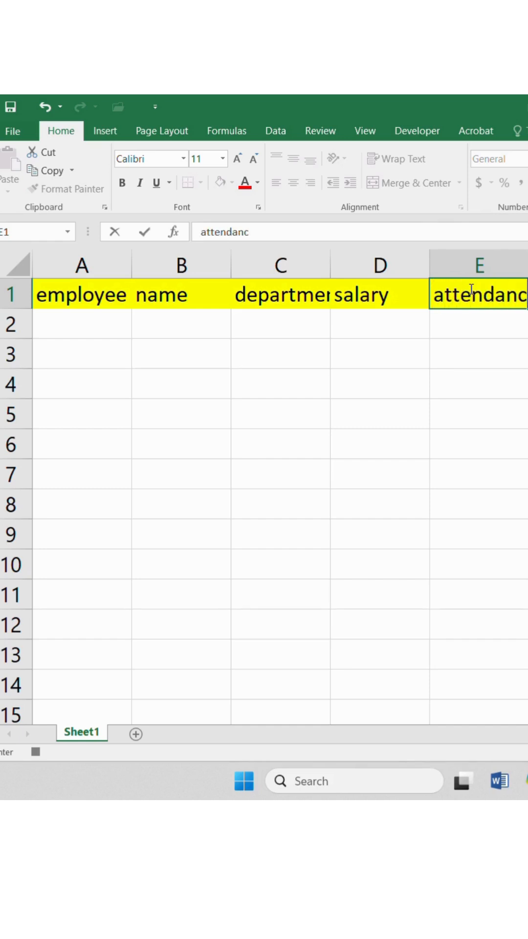
click(379, 294)
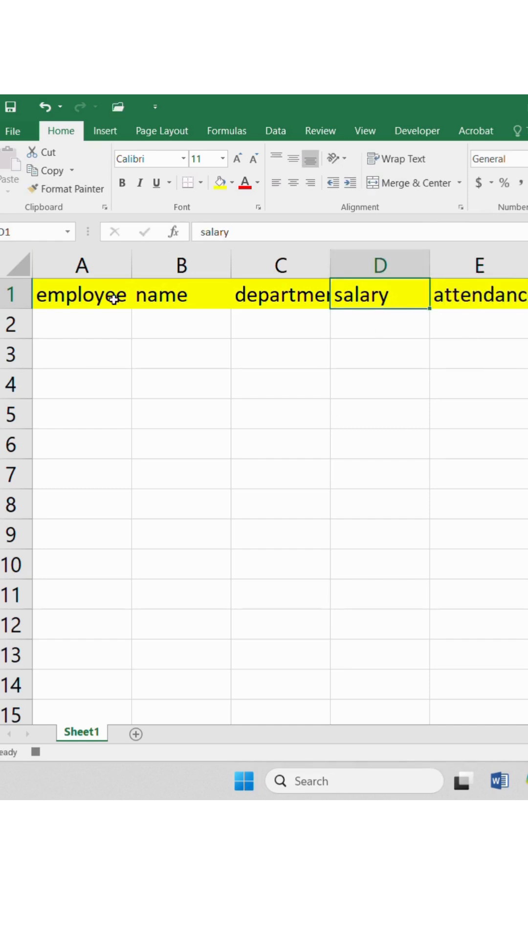
Stop recording, add a new sheet and replay the macro with Ctrl+Shift+A to recreate the yellow header row.
click(417, 130)
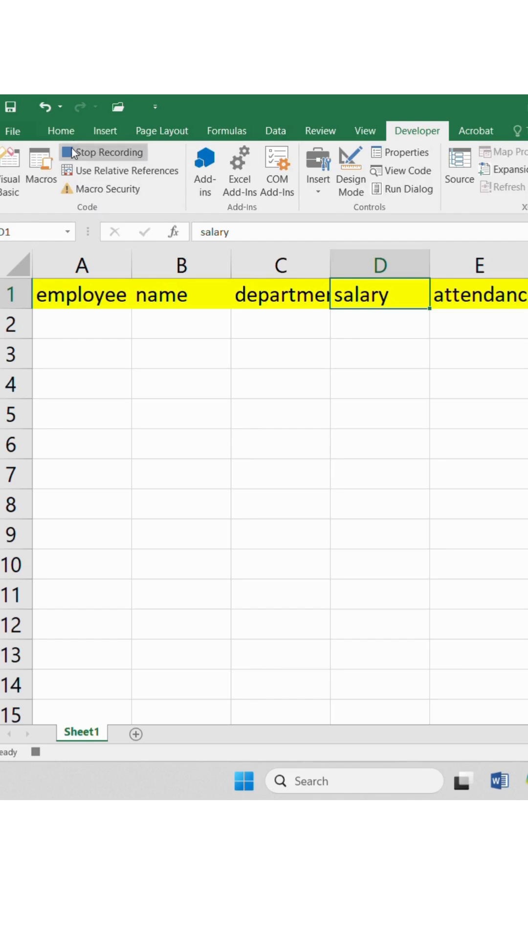
click(102, 152)
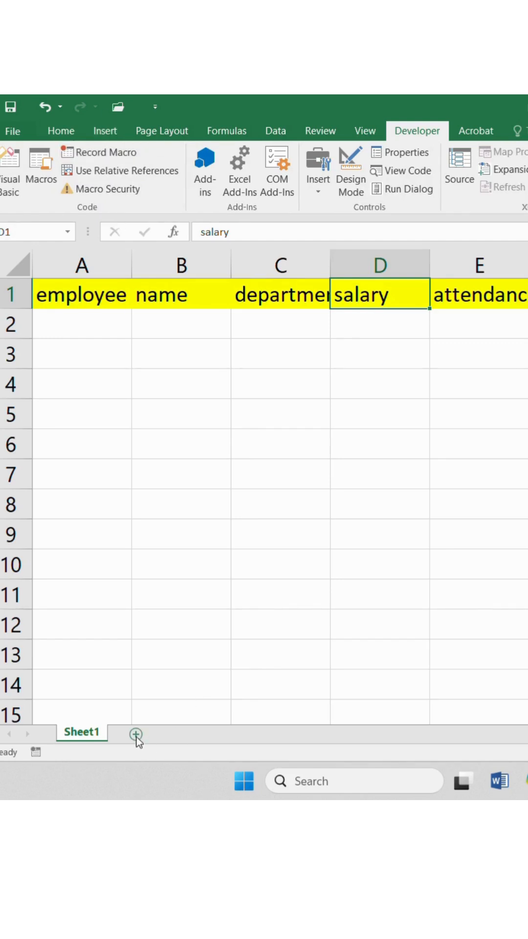
click(134, 732)
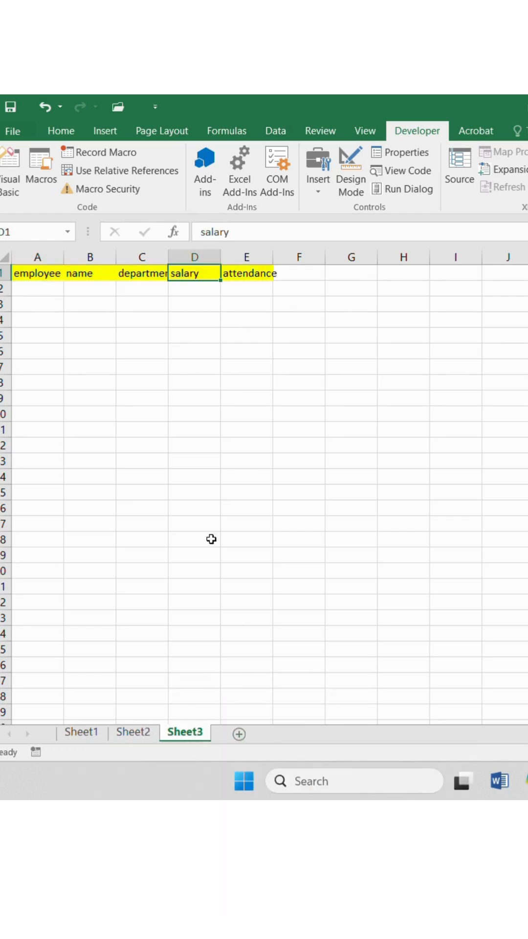
click(246, 319)
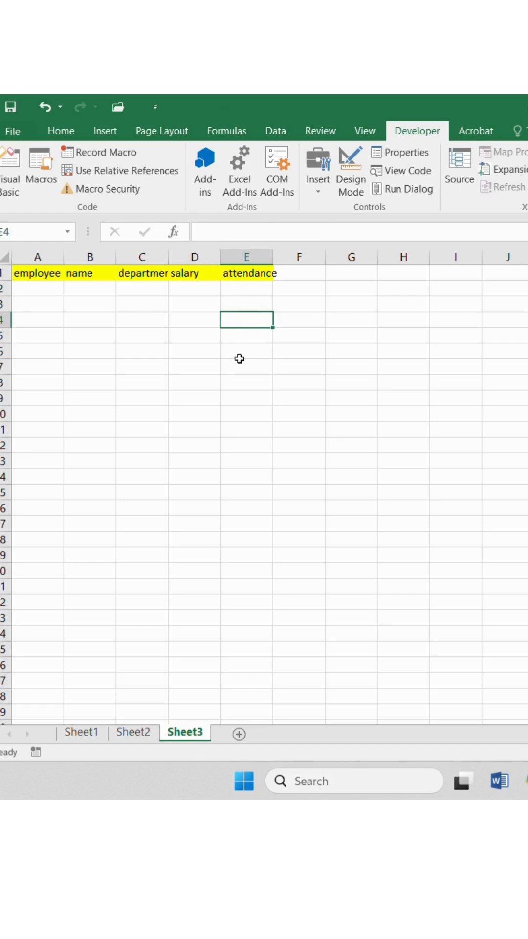
mouse_move(119, 171)
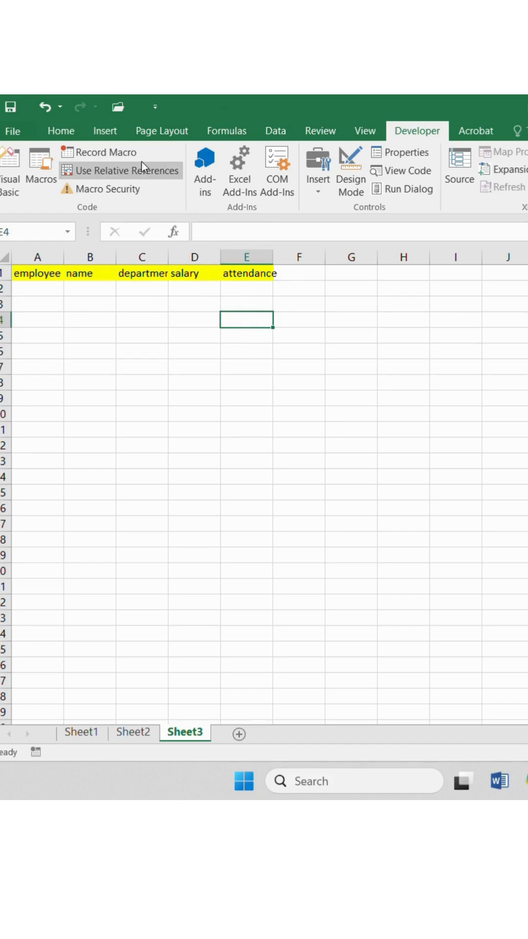